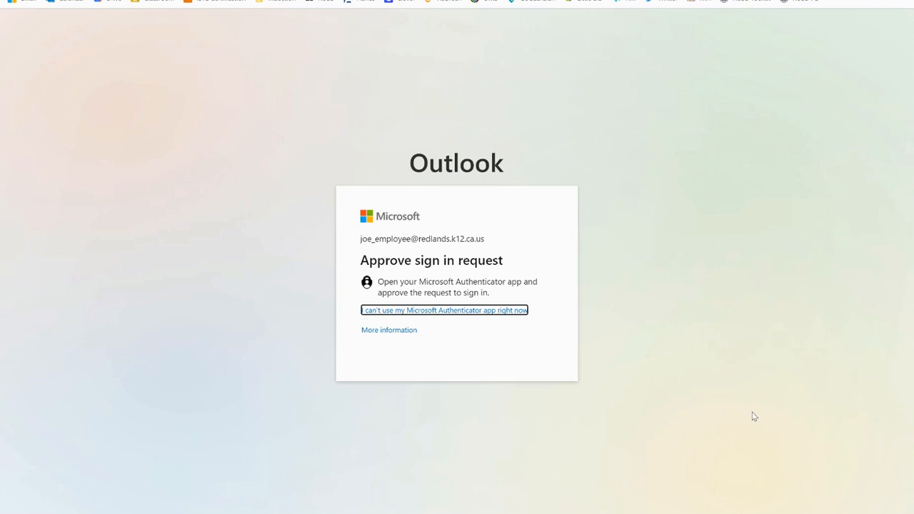
mouse_move(585, 354)
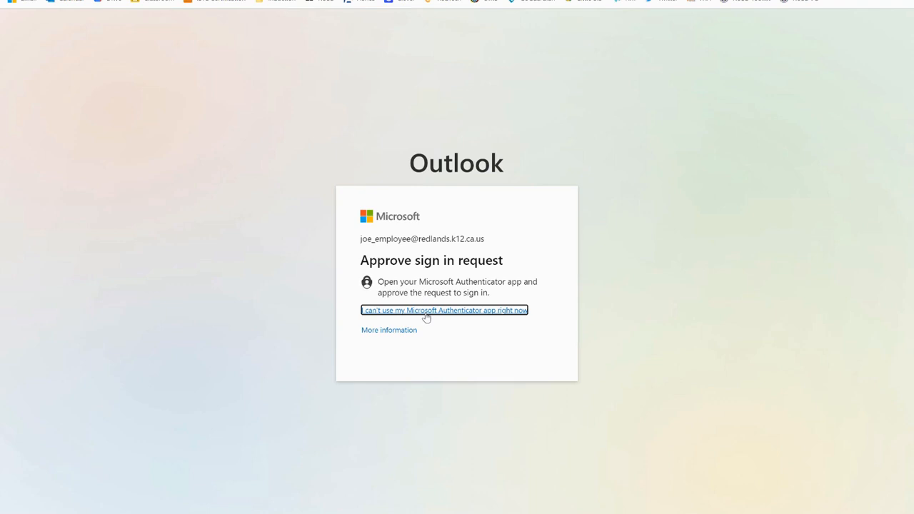
Step: Decline the Authenticator approval with 'I can't use my Microsoft Authenticator app right now'
left_click(444, 310)
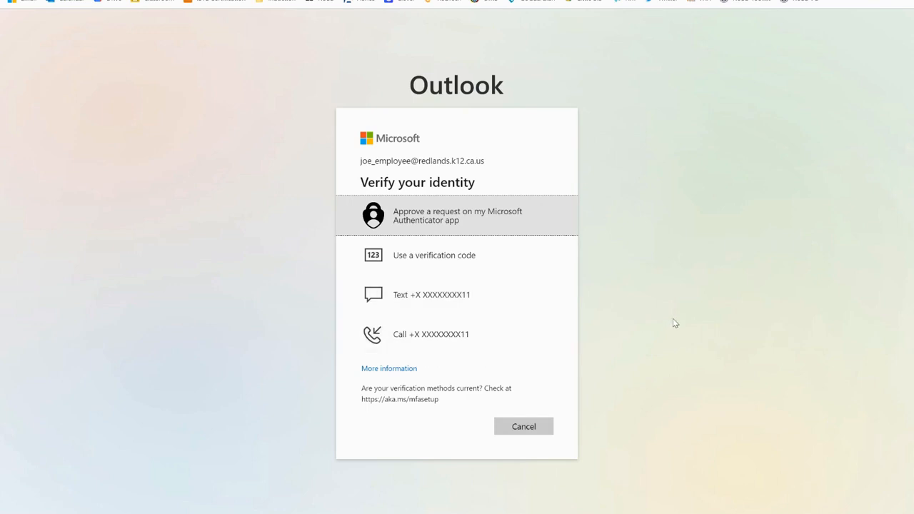
mouse_move(591, 308)
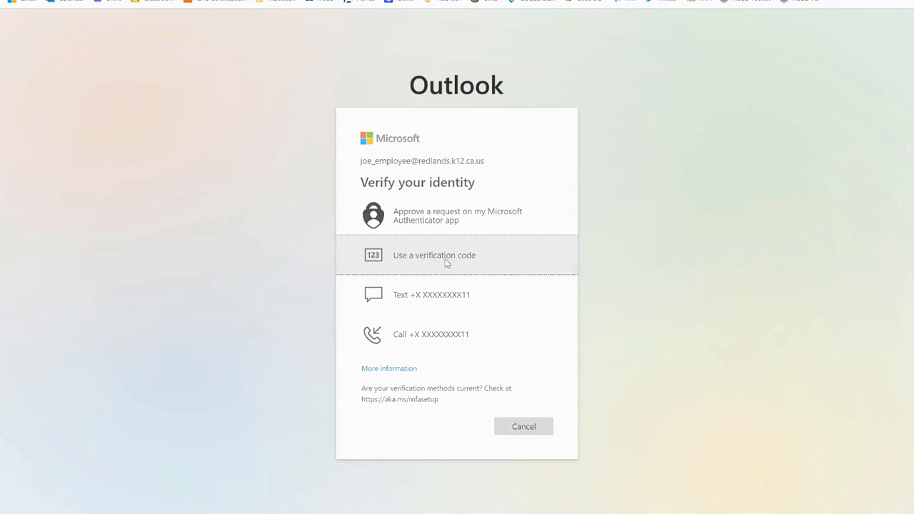
Step: Select 'Use a verification code' from the Verify your identity options
left_click(433, 255)
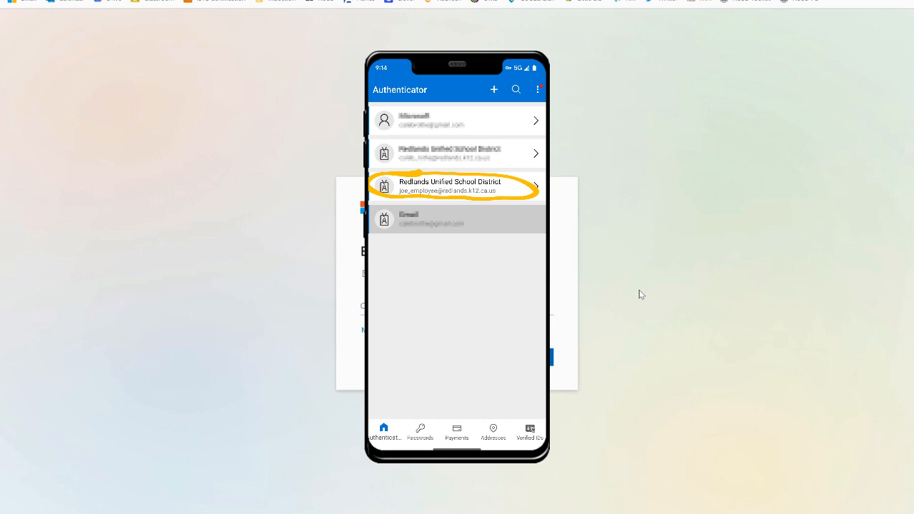
Step: Open the Redlands Unified School District work account in Authenticator to view its code
left_click(456, 185)
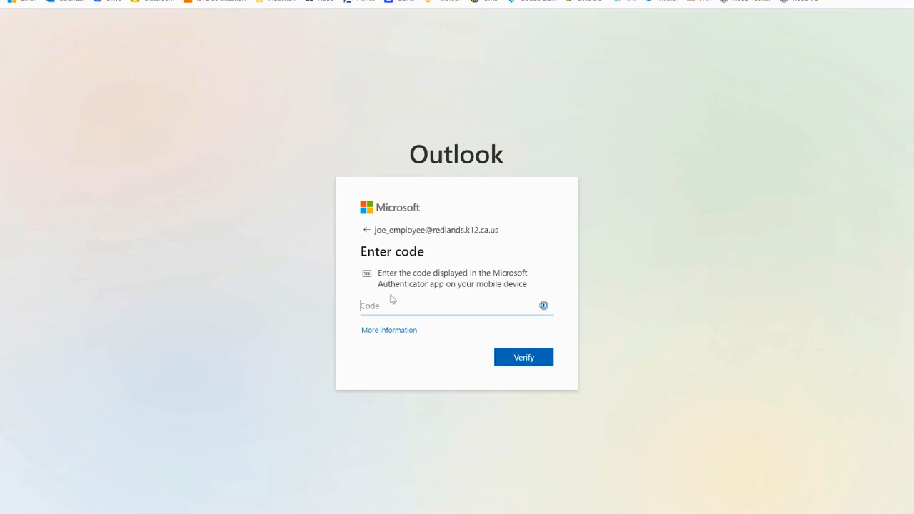
mouse_move(203, 298)
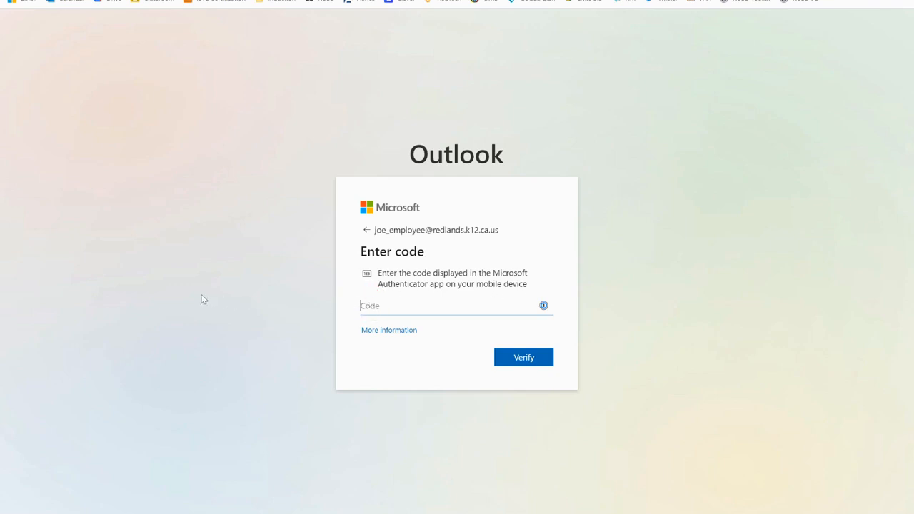